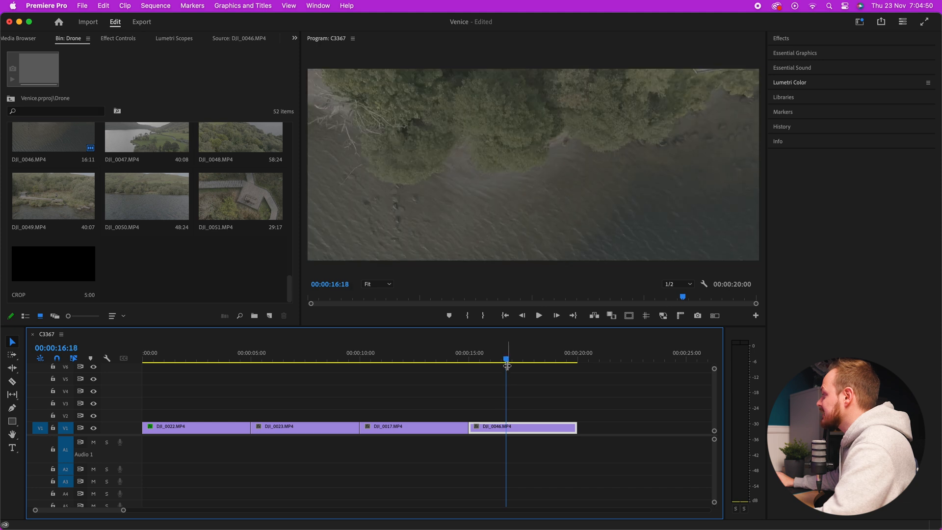
Create a new 3840×1634 adjustment layer from the New Item list with default settings.
left_click_drag(507, 359, 465, 359)
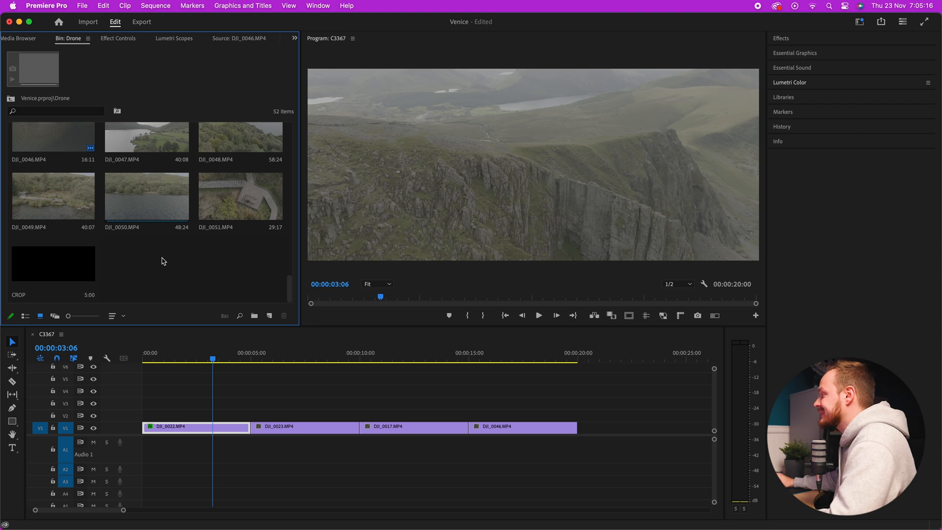
mouse_move(269, 316)
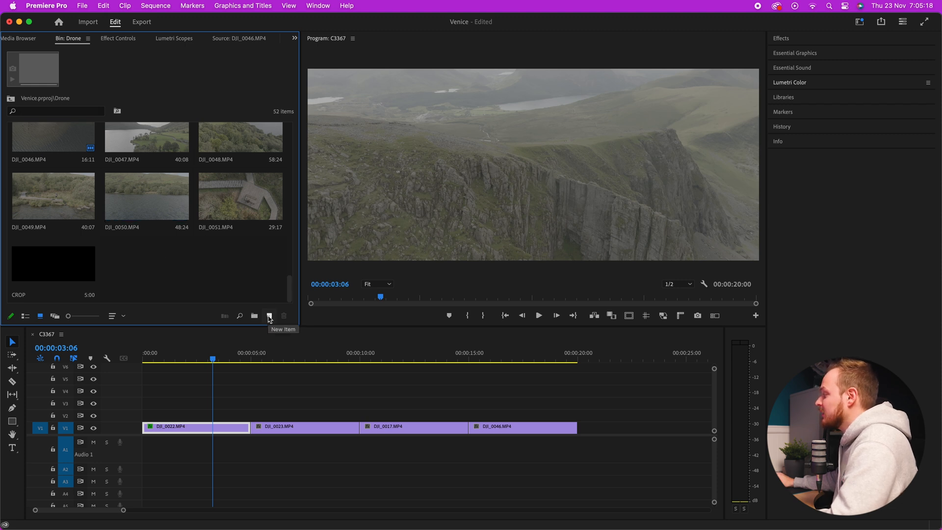
left_click(268, 316)
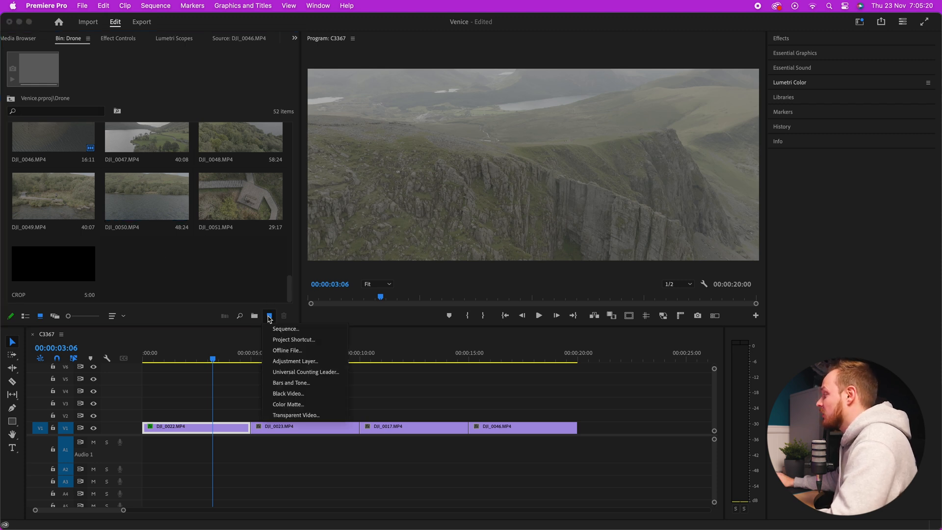
mouse_move(294, 361)
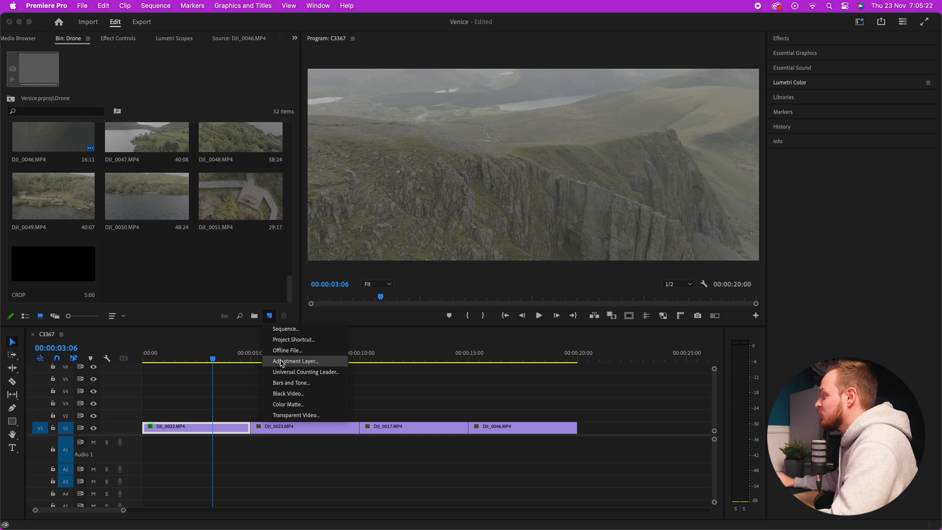
left_click(304, 361)
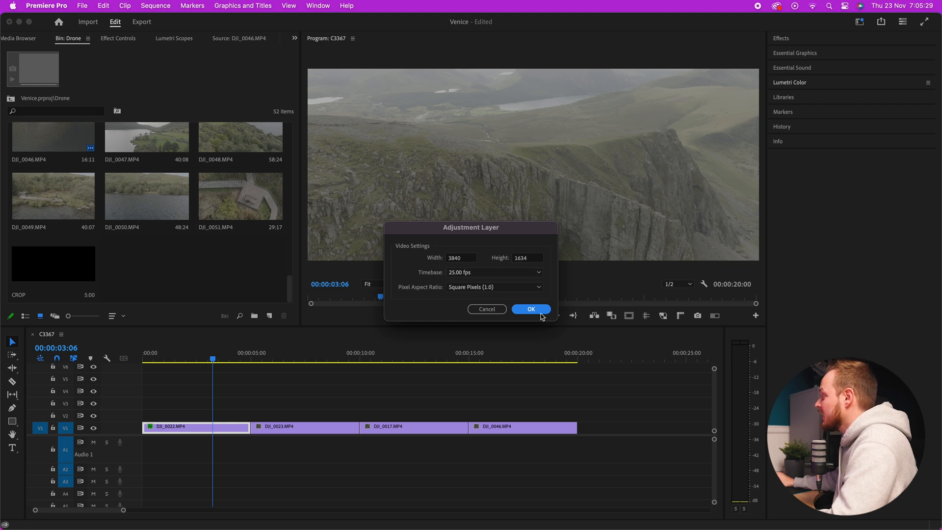
left_click(531, 309)
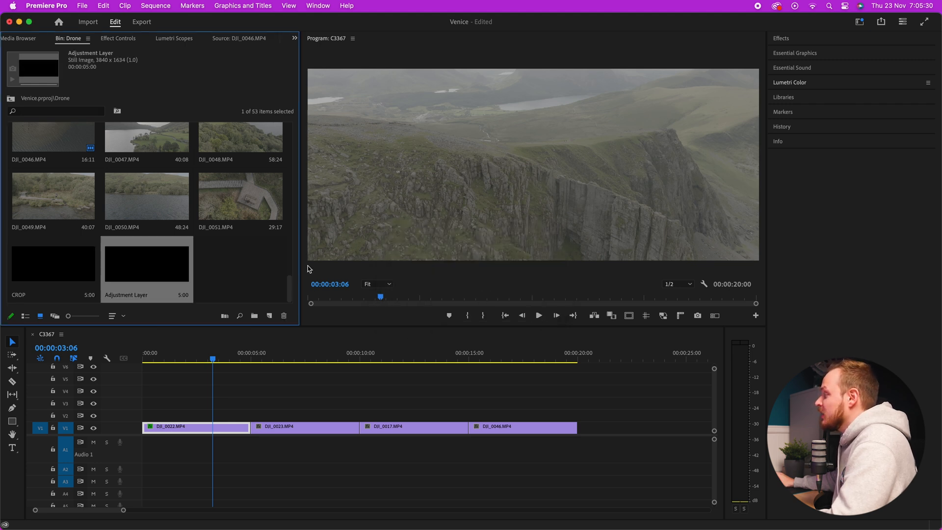
Rename the adjustment layer in the bin to 'Colour grading'.
right_click(147, 263)
type("Colour")
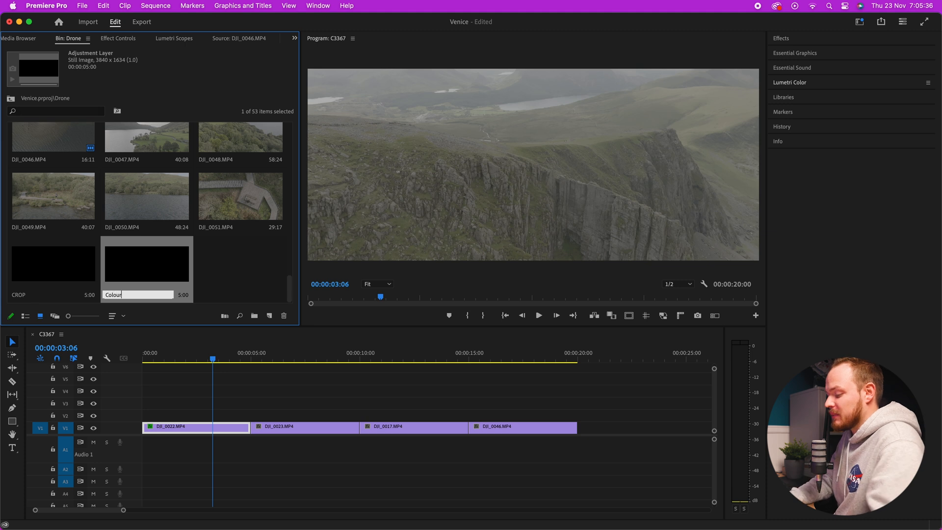
type("grading")
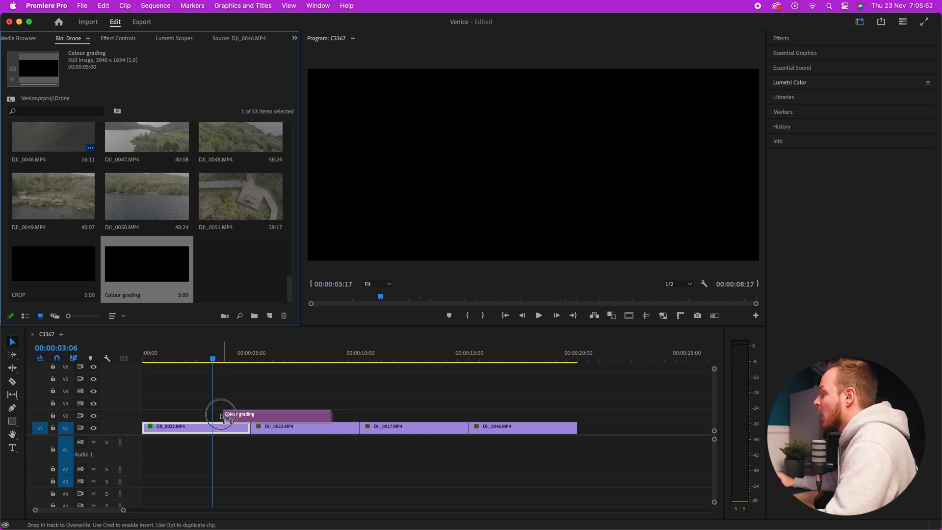
Place Colour grading on track V2 spanning all four drone clips and select it.
left_click_drag(223, 414, 141, 414)
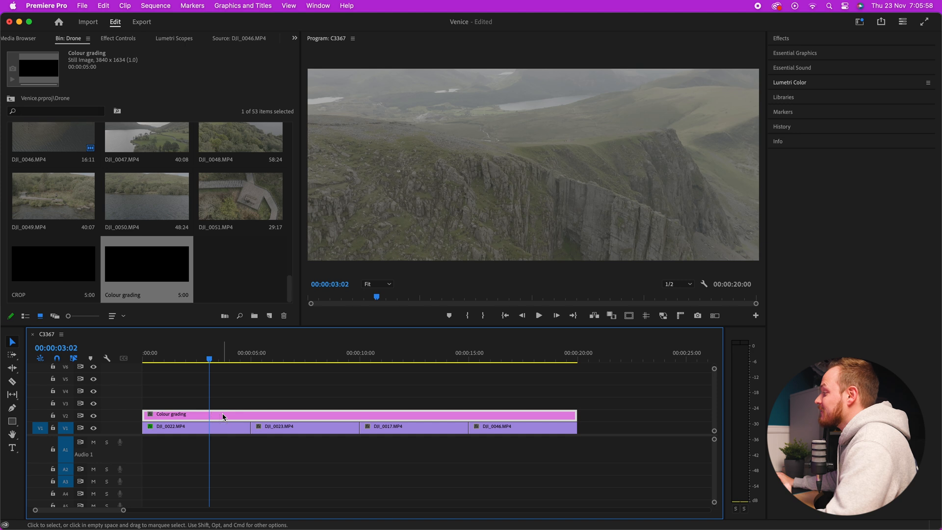
left_click(195, 426)
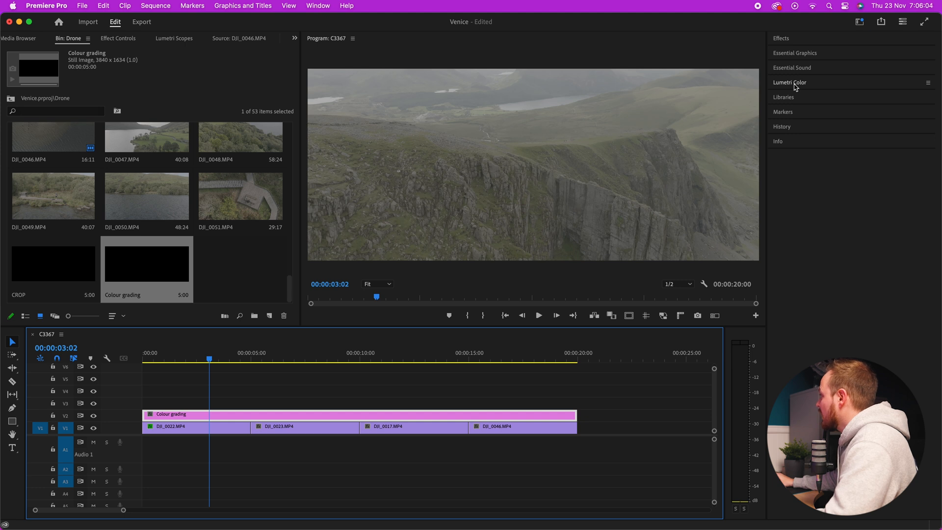
Apply the Greens & Orange creative look to Colour grading via Lumetri Color.
left_click(789, 83)
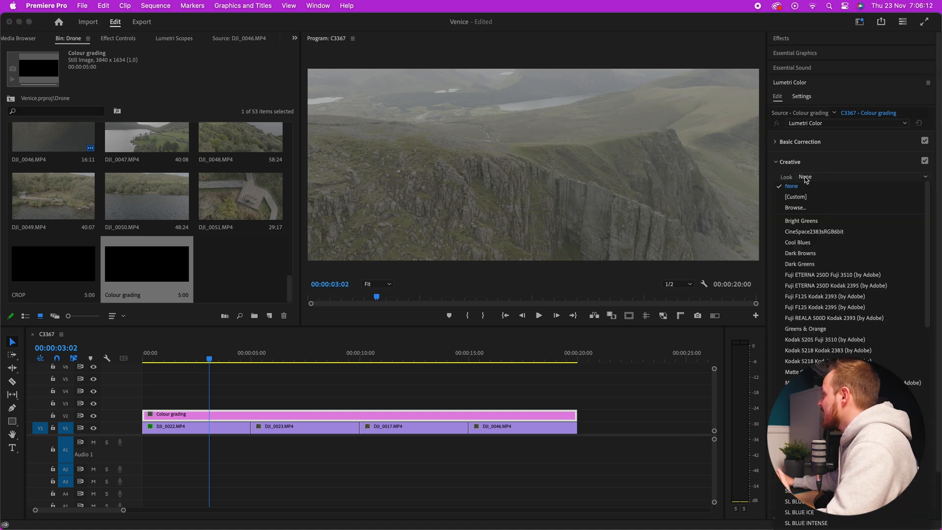
mouse_move(817, 254)
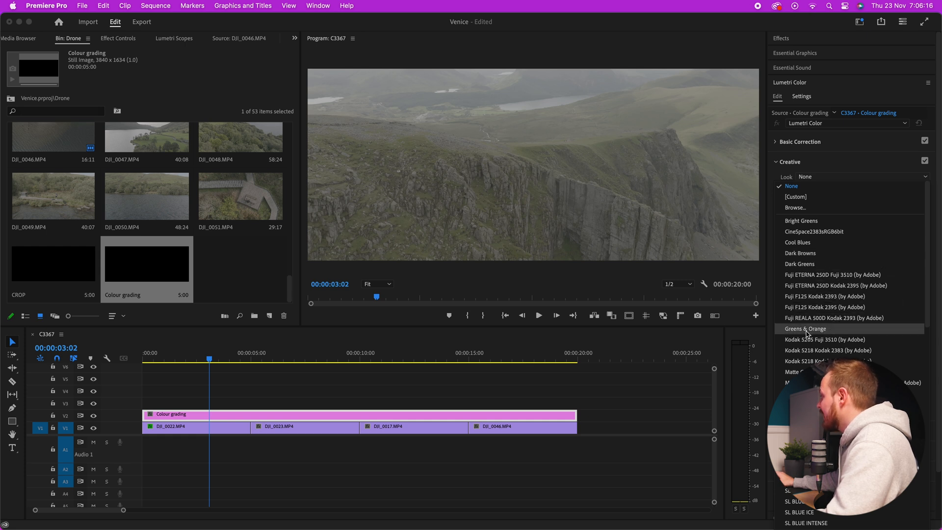
left_click(804, 329)
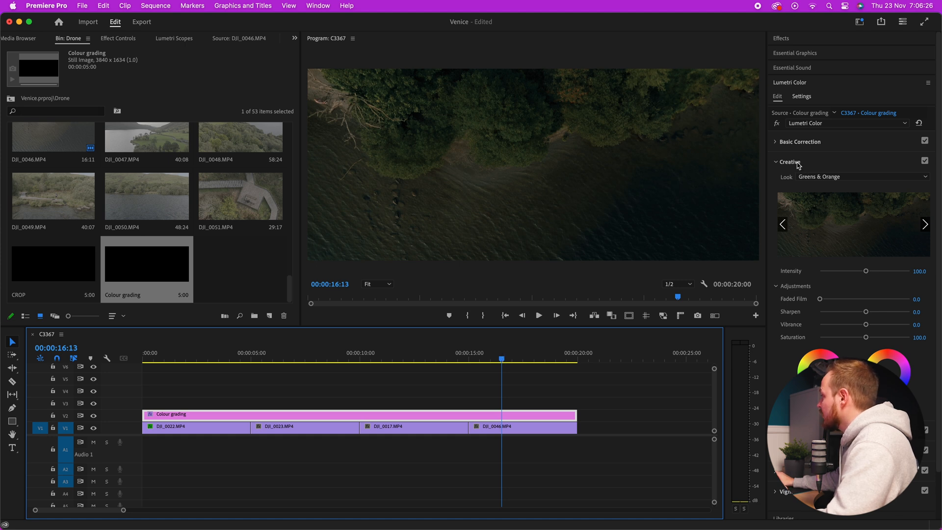
In Basic Correction set saturation 130, exposure 1.3, contrast 25, highlights about 42, shadows below zero.
left_click(788, 162)
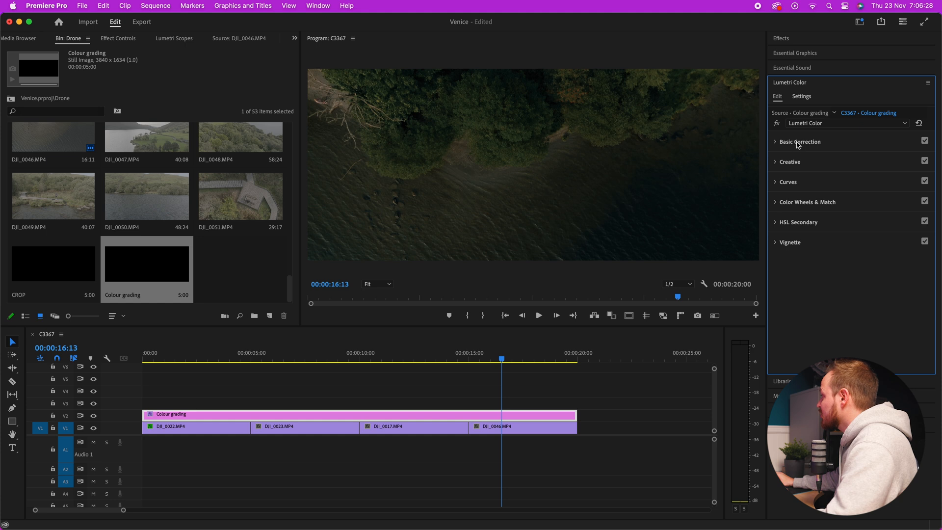
left_click(775, 141)
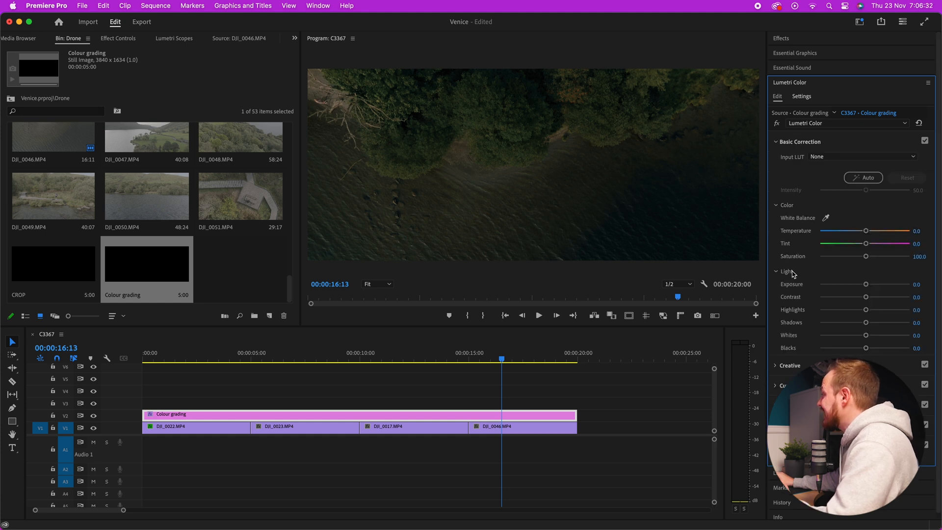
mouse_move(895, 261)
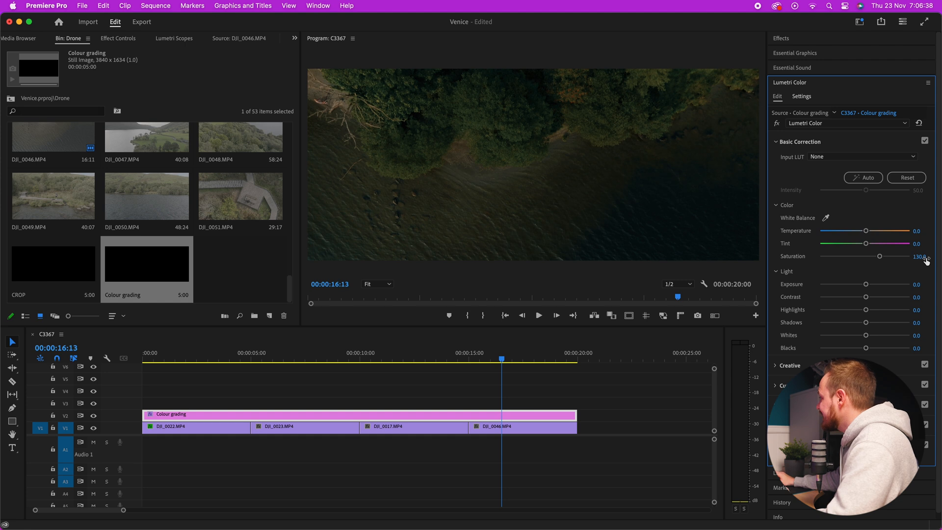
left_click_drag(866, 285, 874, 285)
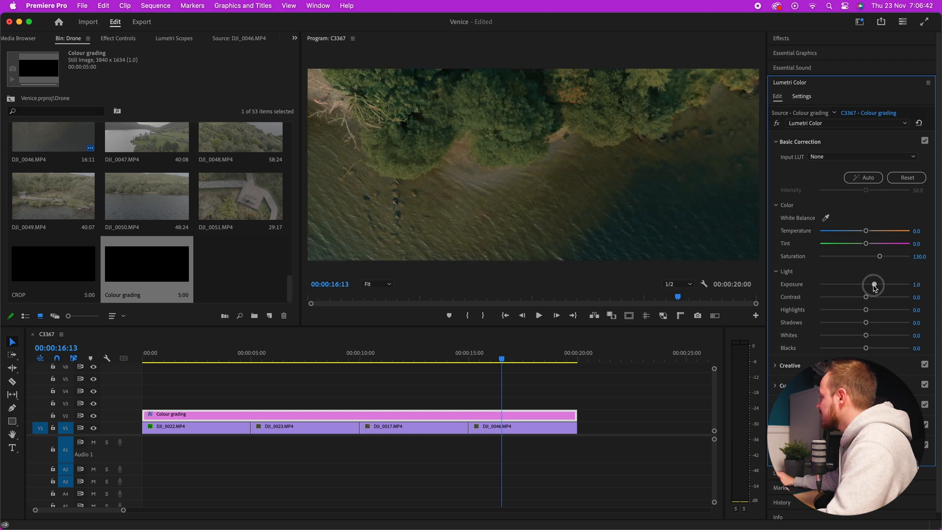
left_click_drag(874, 285, 877, 284)
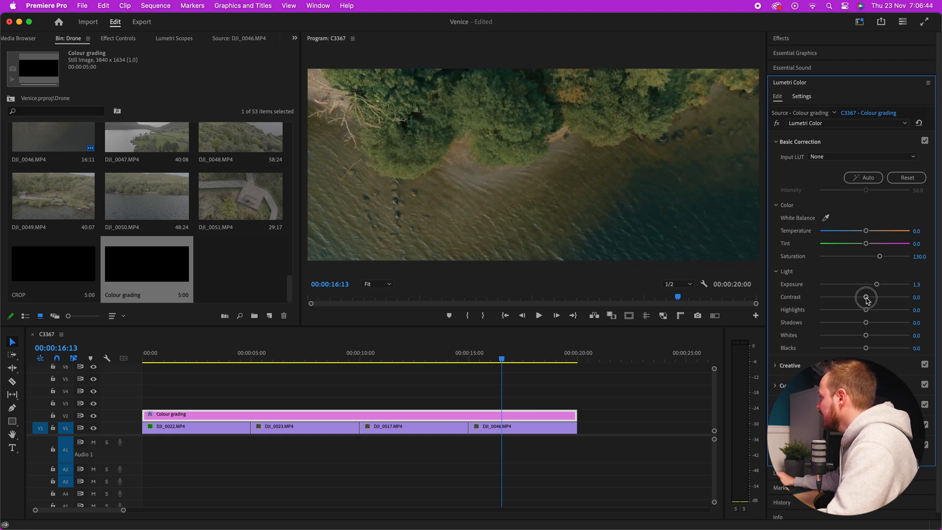
left_click_drag(865, 297, 877, 309)
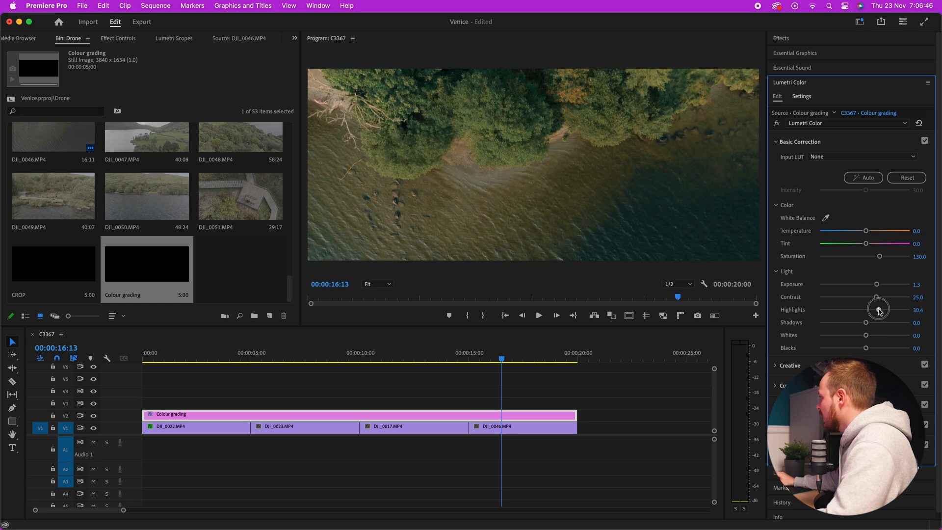
left_click_drag(879, 309, 883, 309)
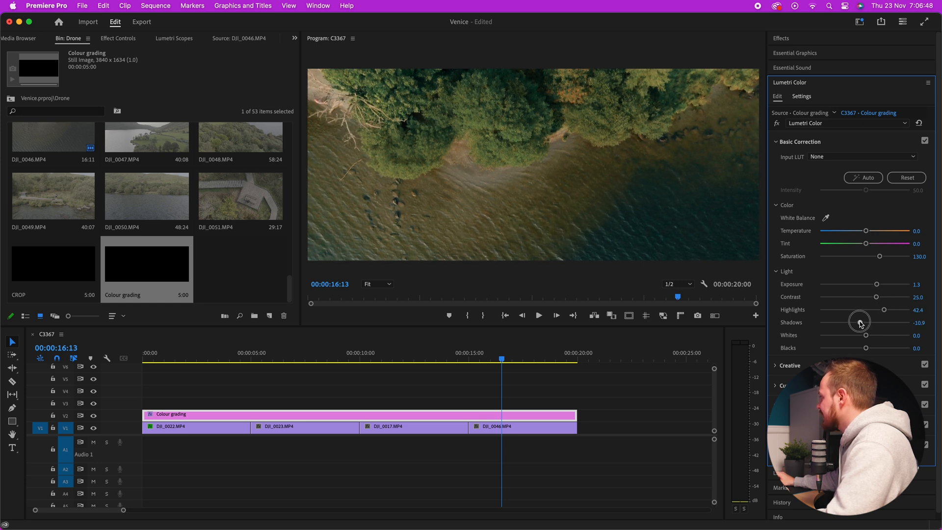
left_click_drag(860, 322, 842, 322)
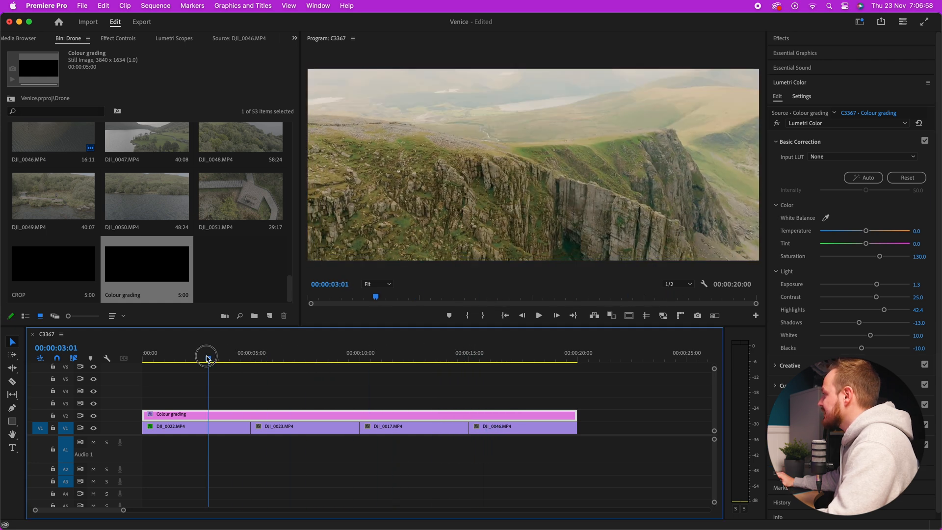
Ease exposure down to 0.8 and preview the grade on the cliff and last clips.
left_click_drag(206, 355, 212, 359)
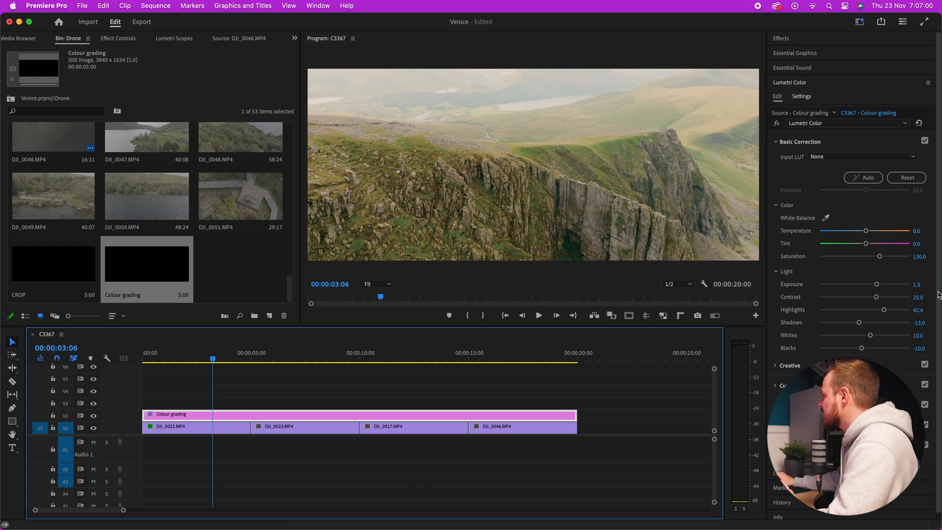
left_click_drag(877, 284, 871, 285)
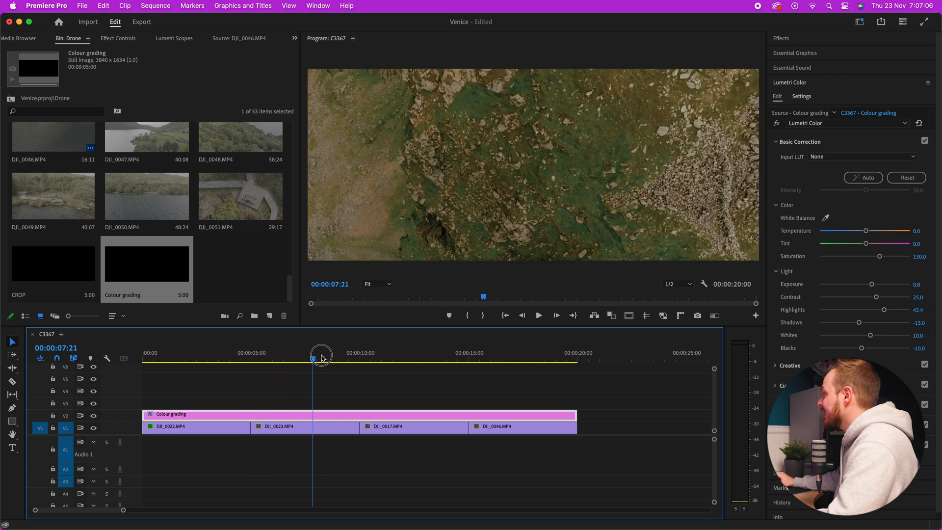
left_click_drag(320, 359, 493, 361)
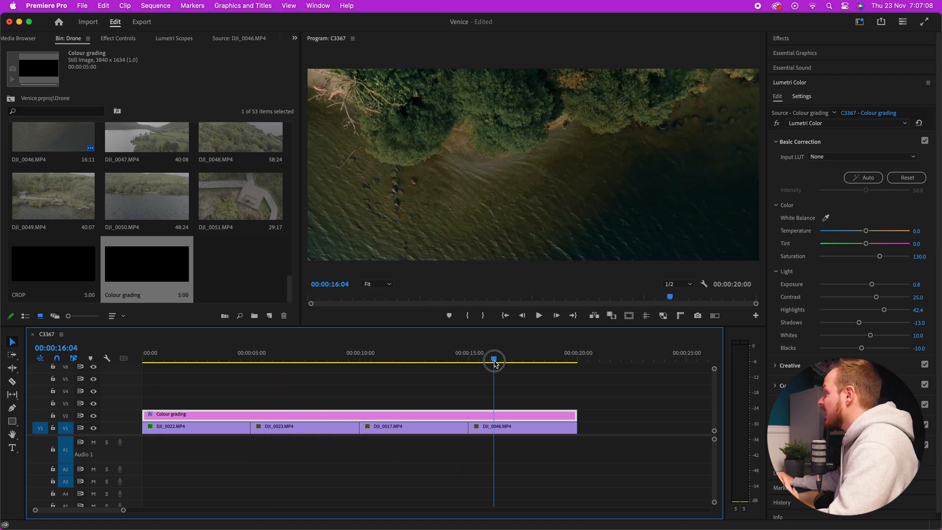